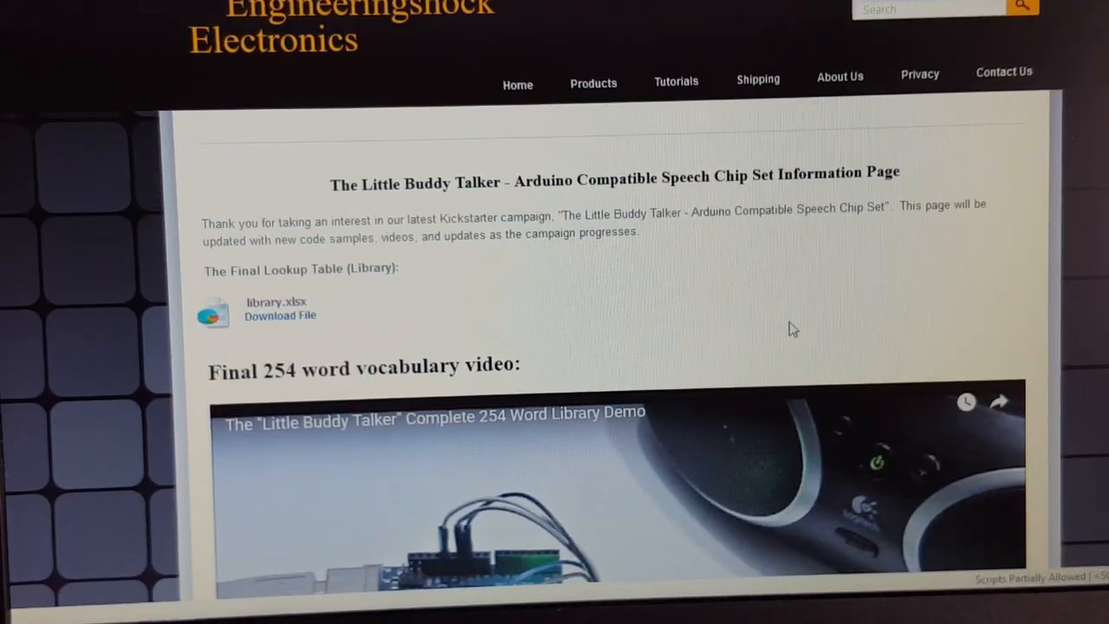
Download littlebuddytalkerallwords.ino, the sketch that plays all 254 words, from the Engineeringshock page
scroll("down", 3)
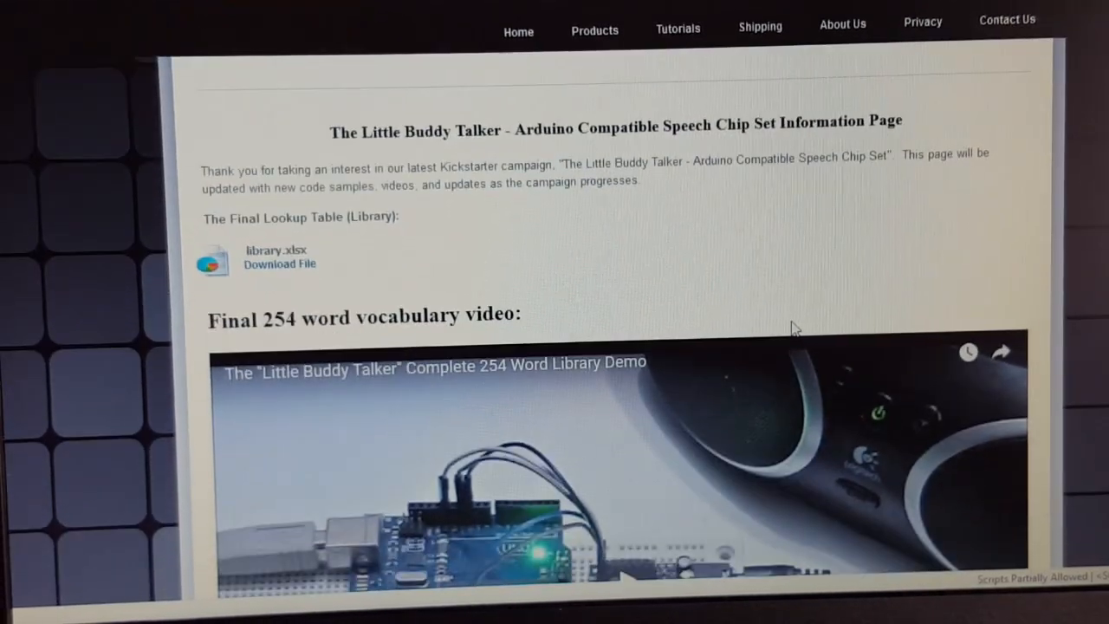
scroll("down", 3)
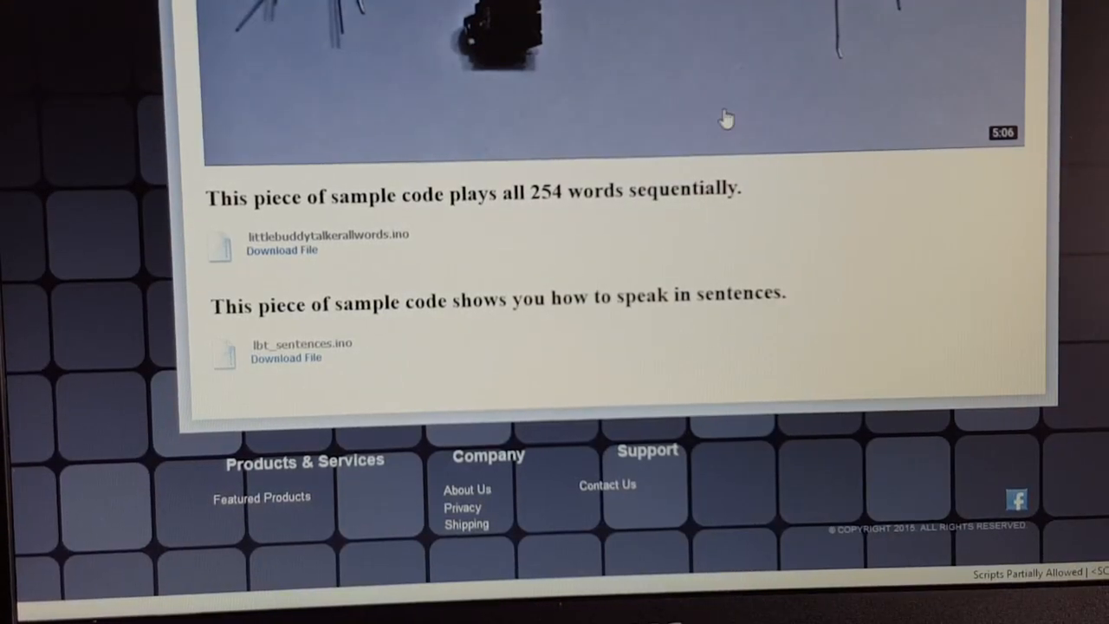
left_click(282, 250)
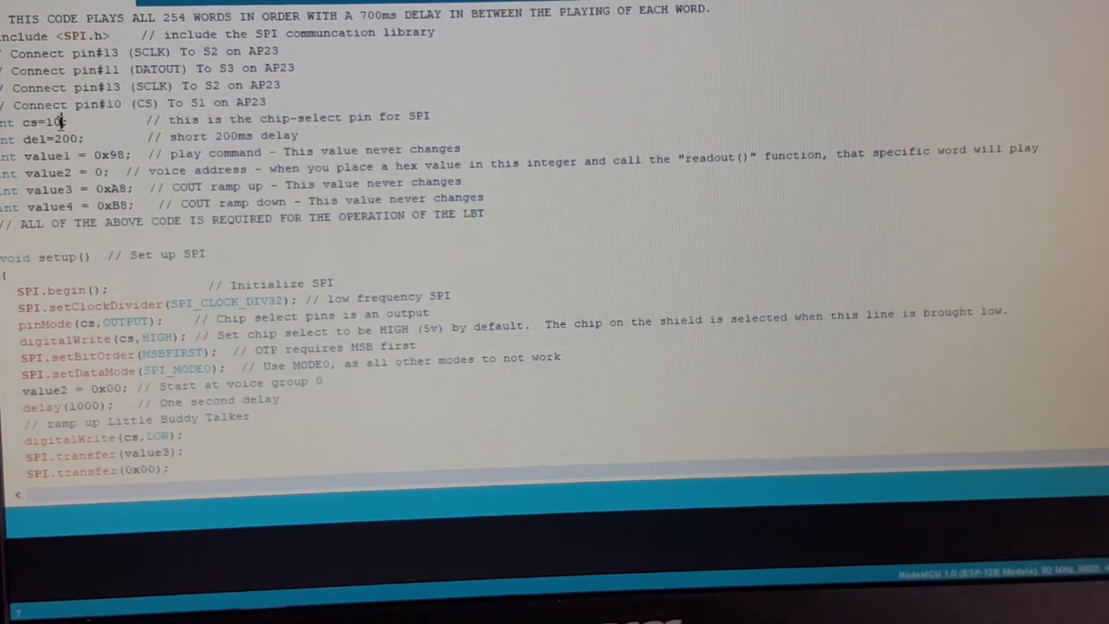
Change int cs=10; to int cs=7; in the sketch
type("7")
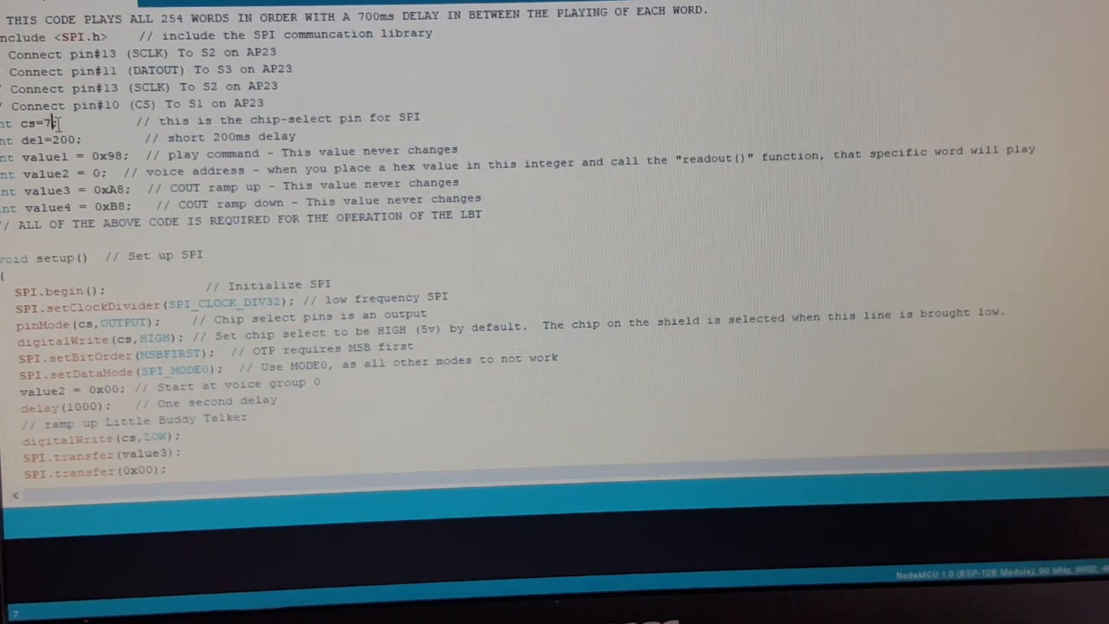